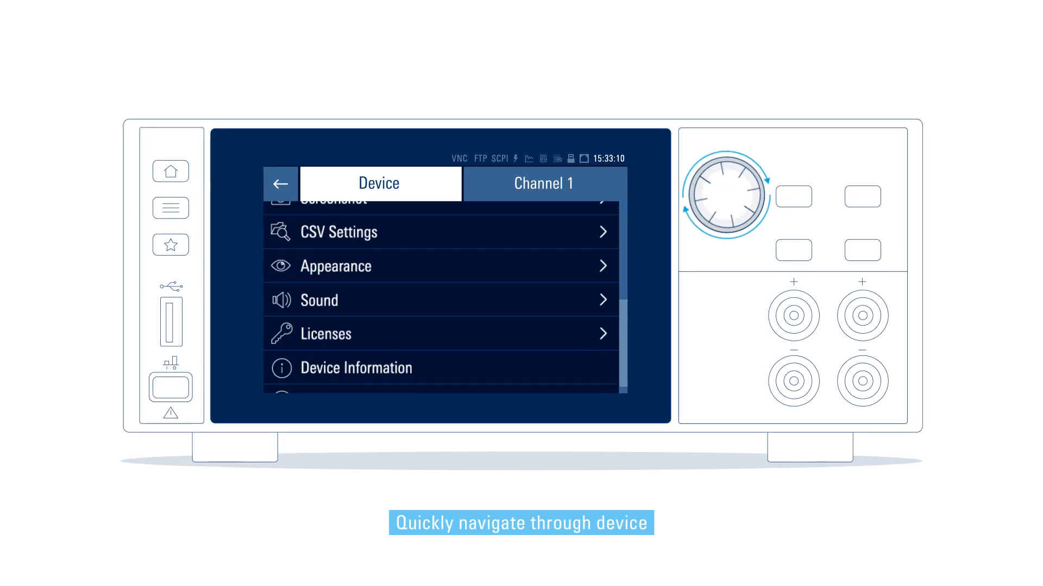
Step: Set Channel 1 current readback range to 10 µA and turn voltage readback autorange on
{"action": "left_click", "coordinate": [543, 182]}
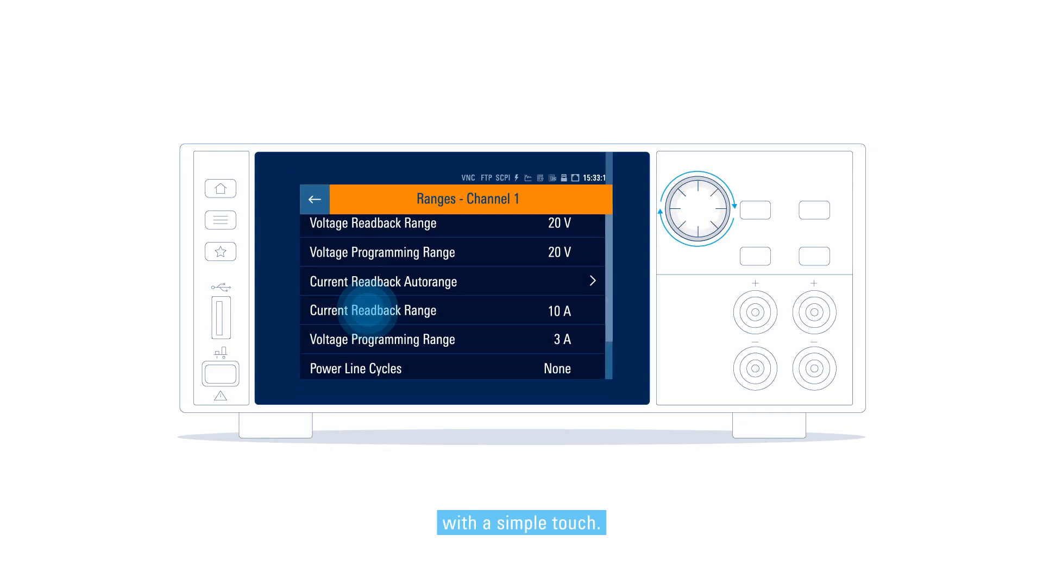
{"action": "left_click", "coordinate": [374, 311]}
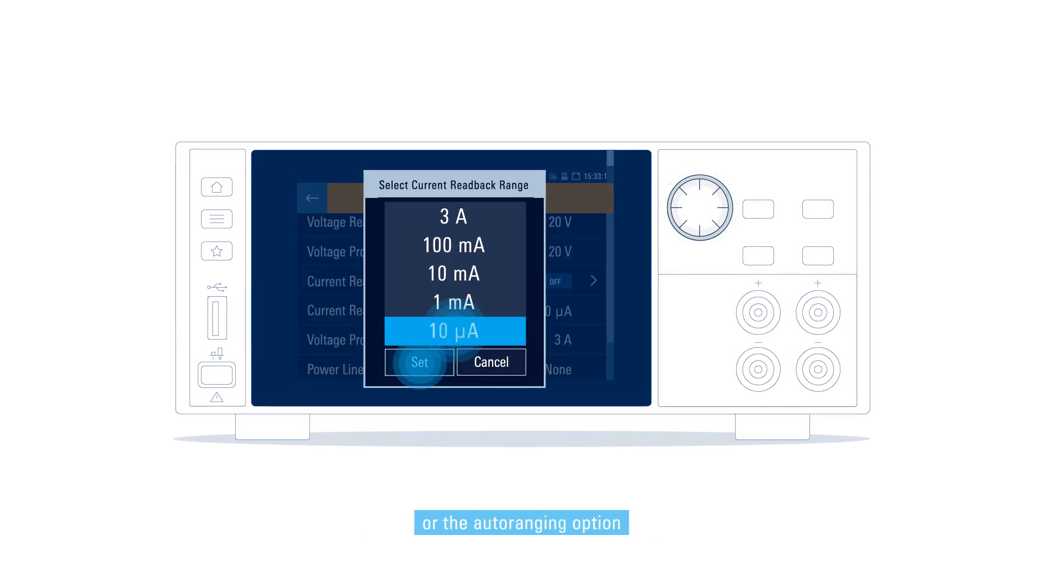
{"action": "left_click", "coordinate": [417, 363]}
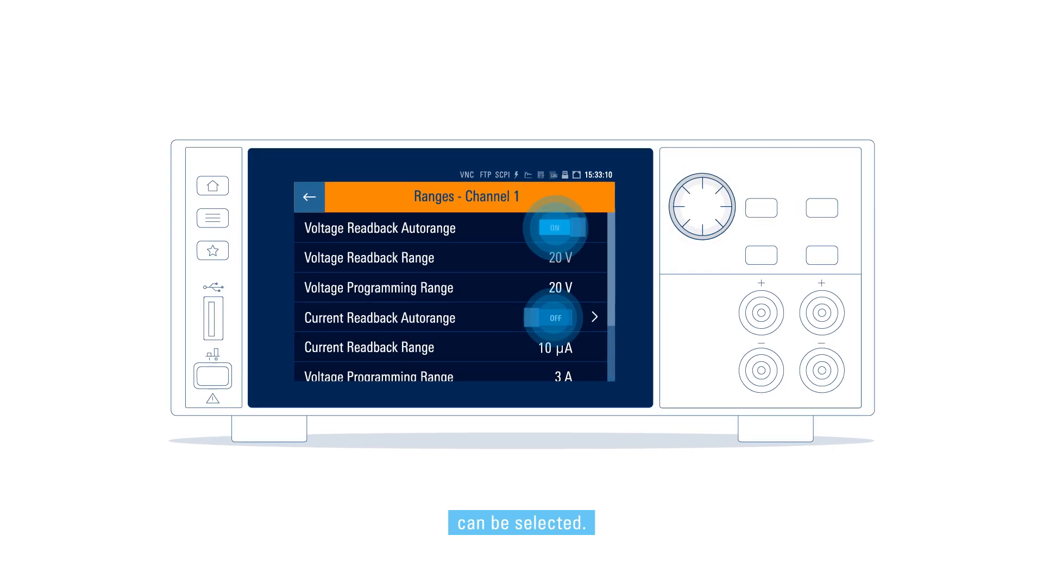